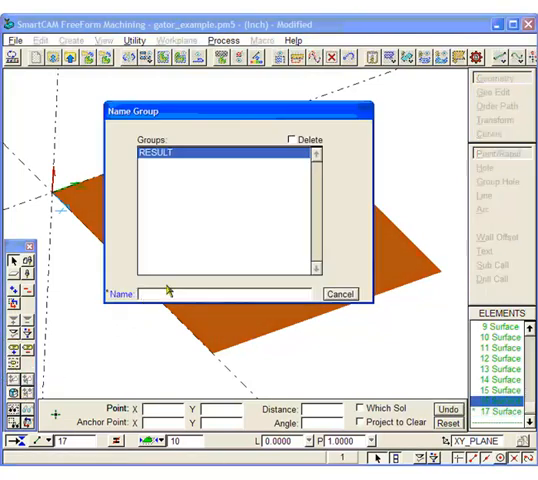
# Enter 'avoid' as the new group's name
pyautogui.write('avoid')
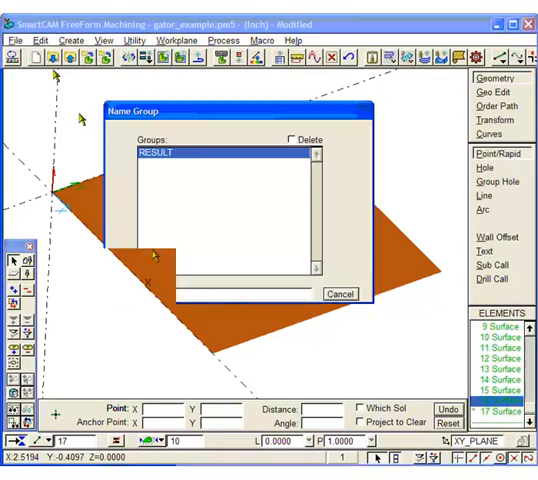
# Confirm the 'avoid' group, then extract trimming-curve elements while keeping original surfaces
pyautogui.click(39, 40)
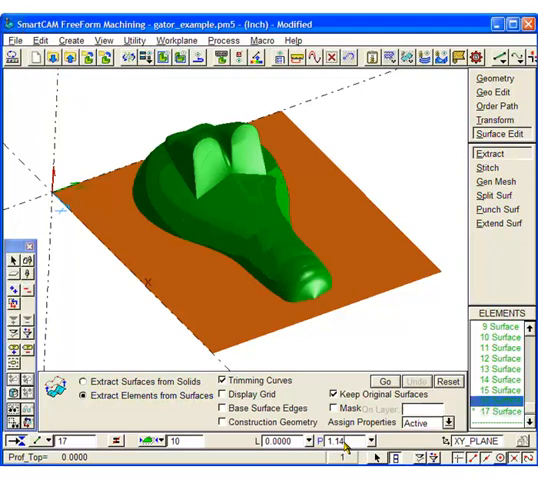
pyautogui.moveTo(64, 99)
pyautogui.write('1.4')
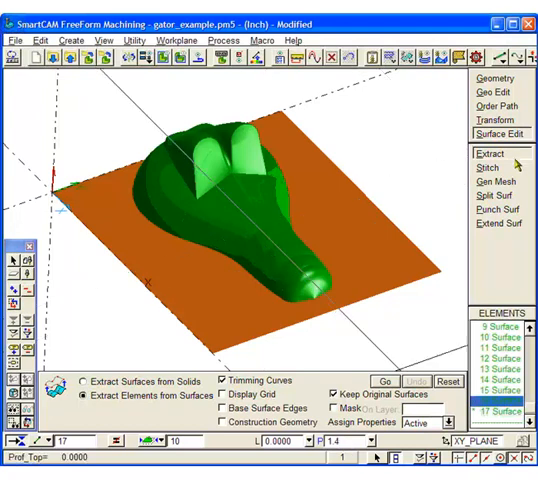
pyautogui.click(397, 381)
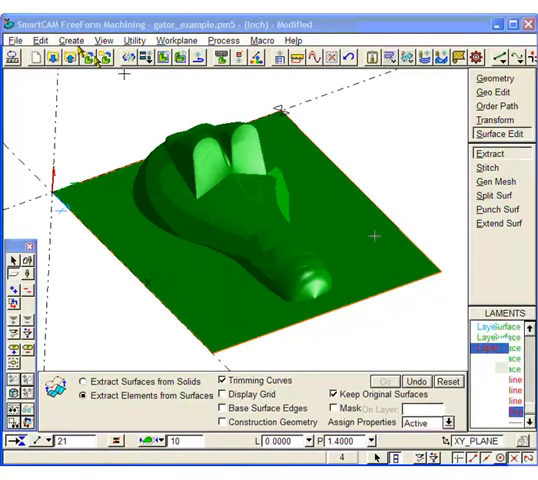
# Switch to Surface Mach operations for the Z Lev Rough with boundary 19
pyautogui.click(495, 105)
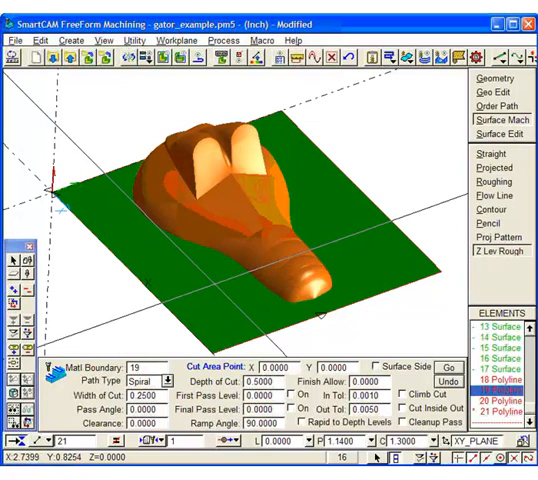
# Pick the cut area and enter depth of cut .375, then generate the toolpath
pyautogui.click(210, 290)
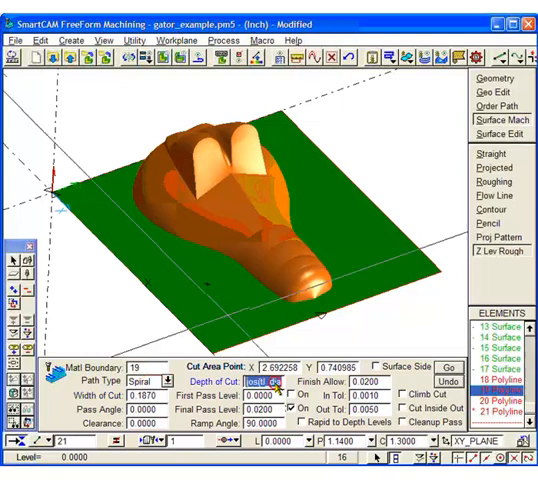
pyautogui.write('3750')
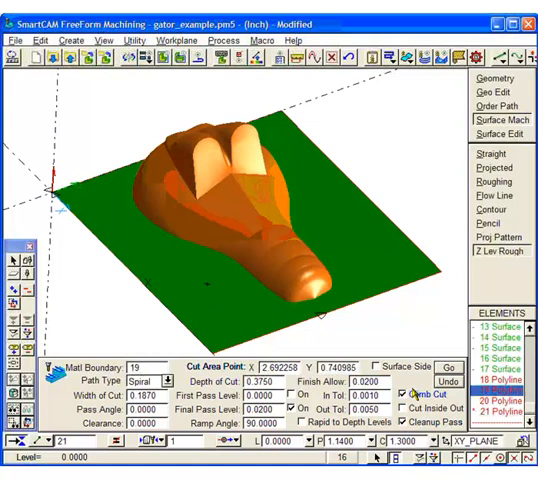
pyautogui.click(515, 368)
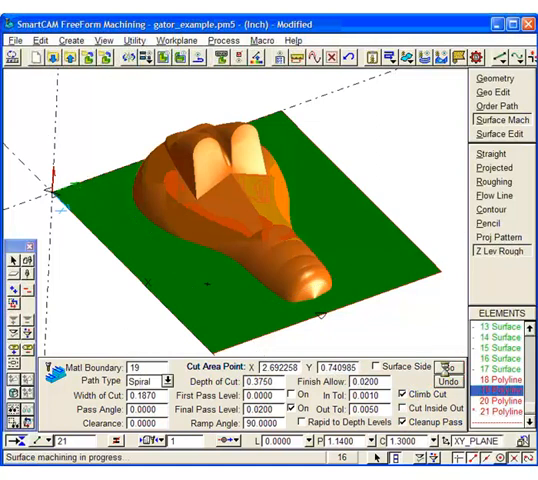
# Open Show Cut and start the Z-level roughing simulation
pyautogui.click(516, 380)
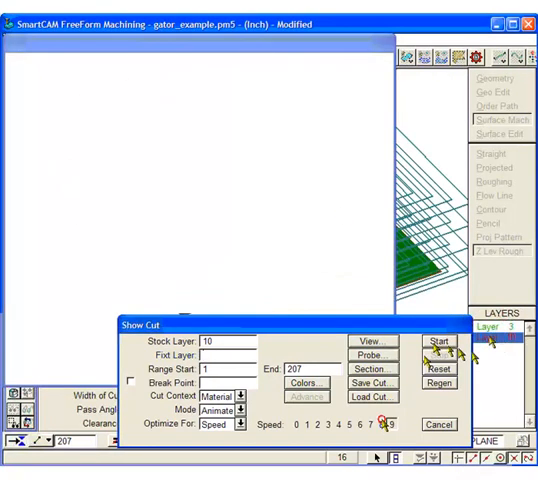
pyautogui.click(437, 342)
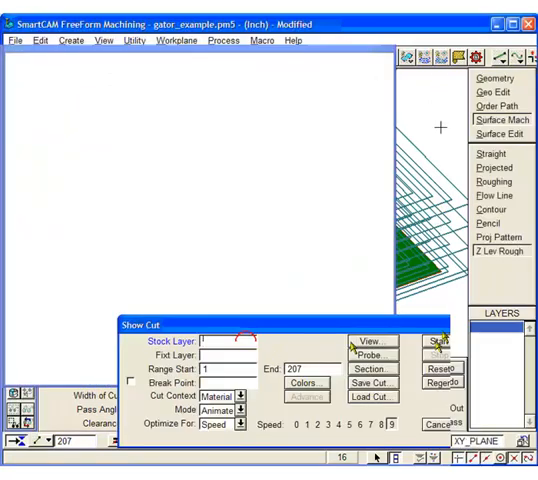
pyautogui.click(436, 340)
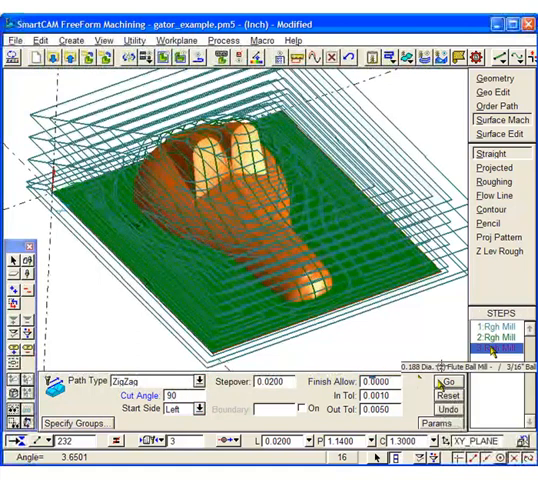
# Compute the straight zigzag path and run it in Show Cut
pyautogui.click(493, 392)
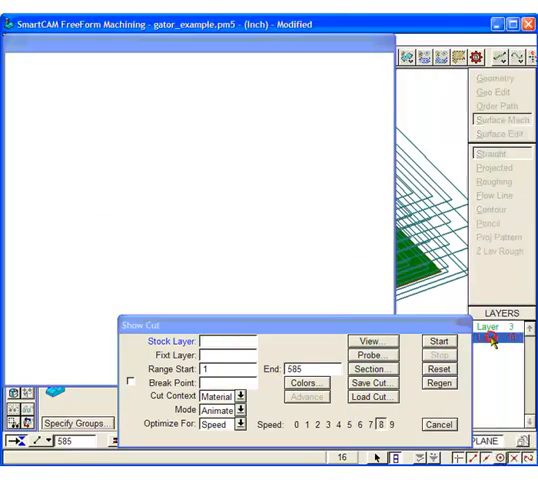
pyautogui.click(433, 341)
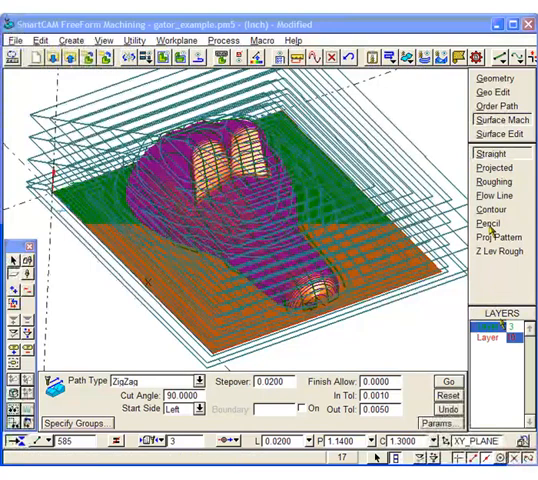
# Simulate the machined block in Show Cut with stock layer 10, speed 9
pyautogui.click(489, 225)
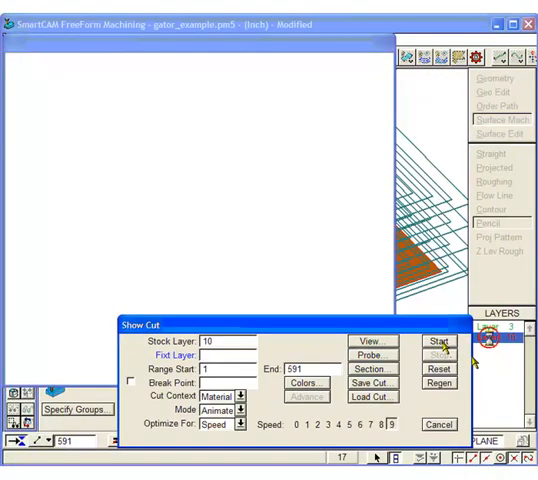
pyautogui.click(434, 343)
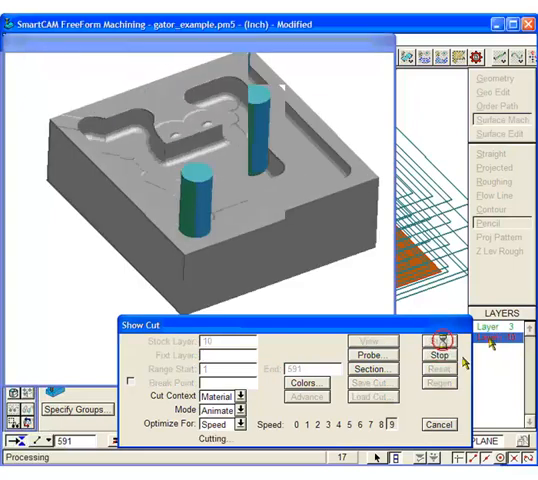